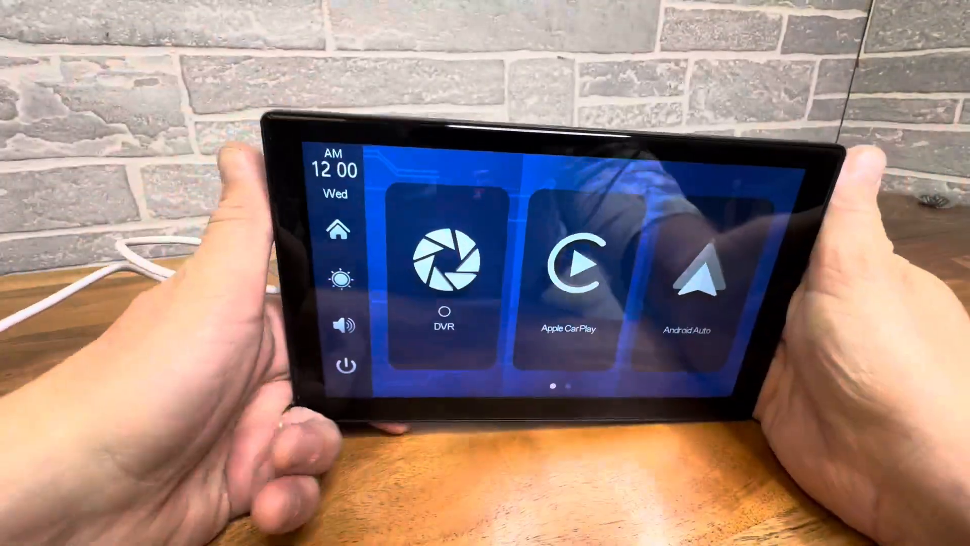
Open the Apple CarPlay tile to show its pairing instructions and connection tips
left_click(693, 278)
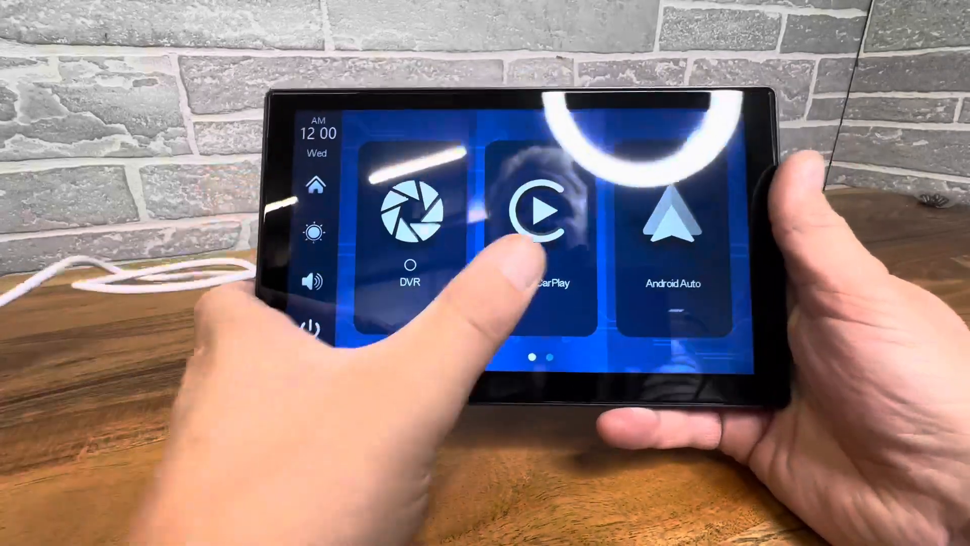
left_click(535, 216)
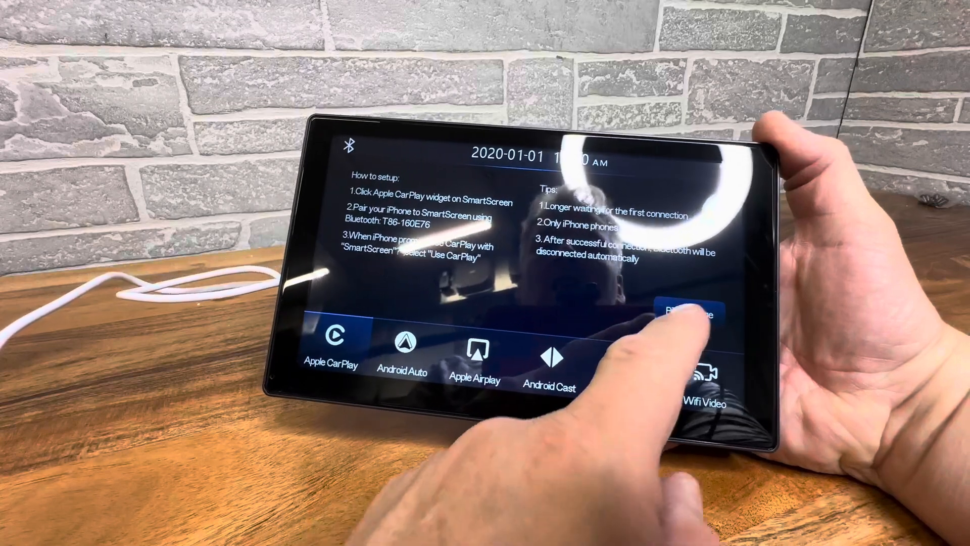
Pair the iPhone in Bluetooth settings with Auto connect on, then return to CarPlay
left_click(688, 314)
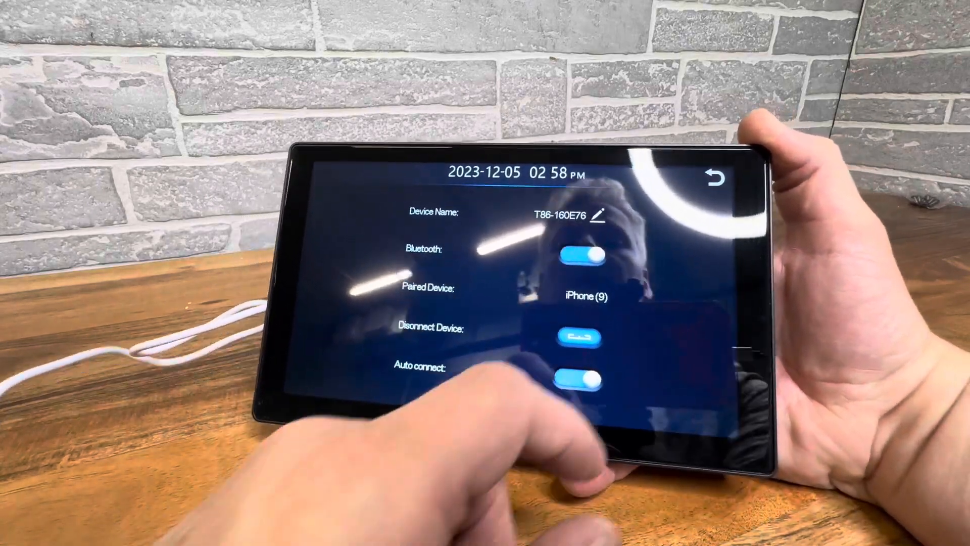
left_click(720, 175)
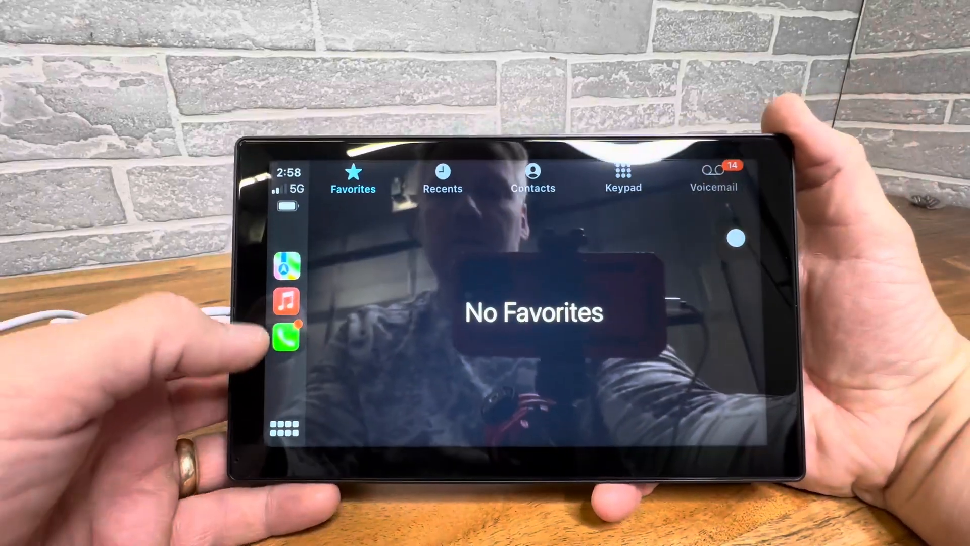
Open Apple Music in the CarPlay dock on its Browse tab of featured playlists
left_click(287, 267)
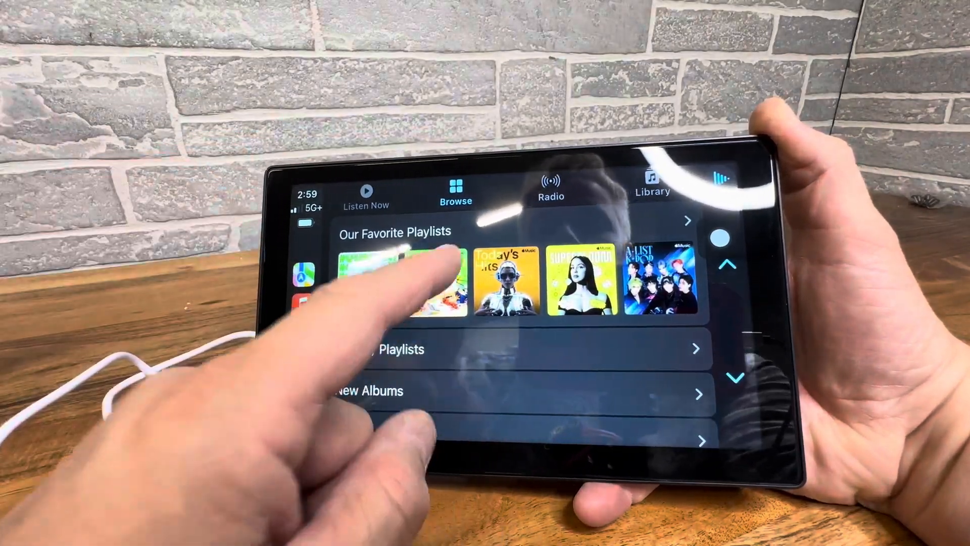
Scroll the music genres, then page through CarPlay home apps like Spotify and Pandora
scroll("down", 3)
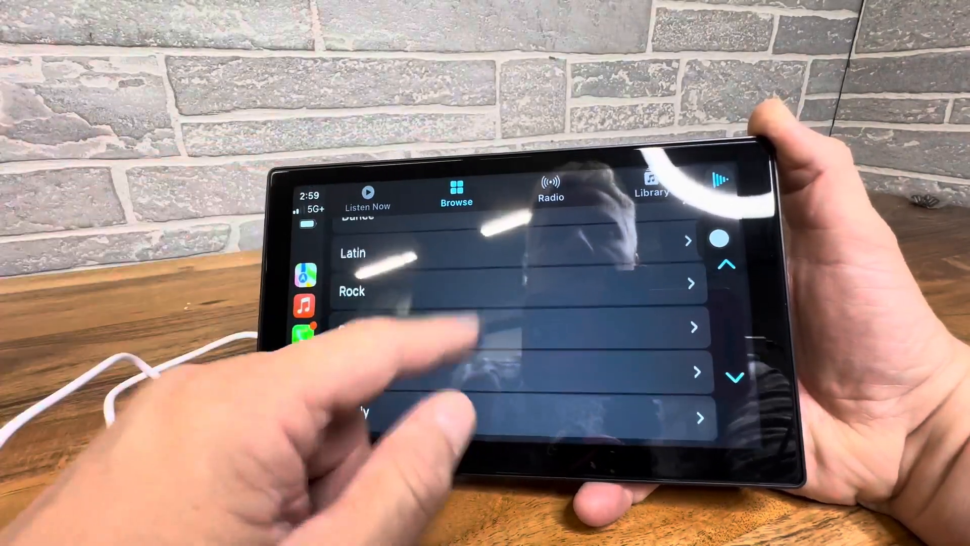
left_click(351, 291)
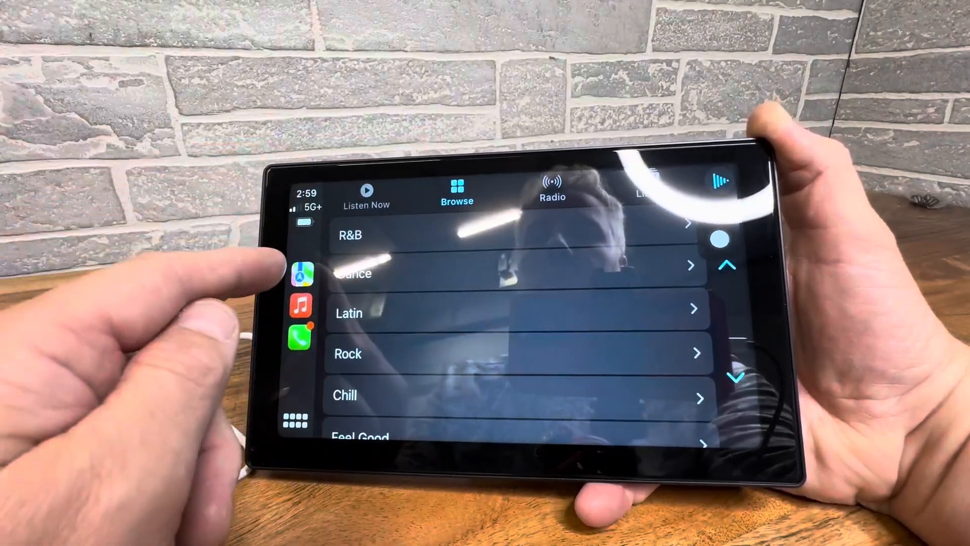
left_click(295, 419)
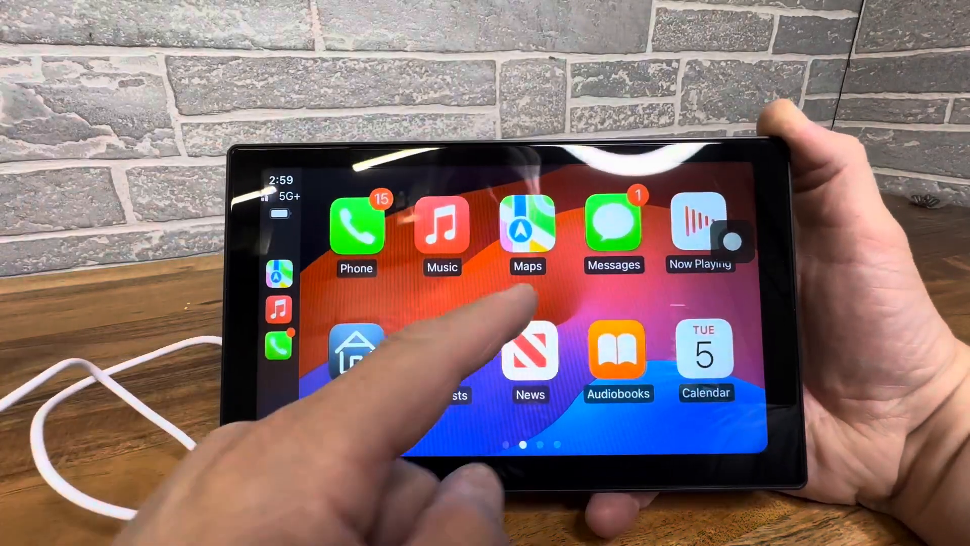
scroll("left", 3)
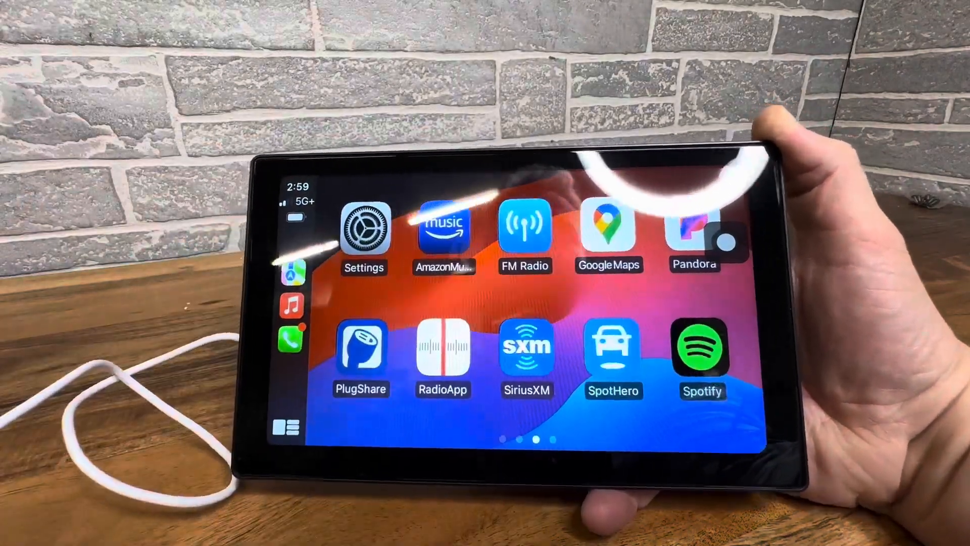